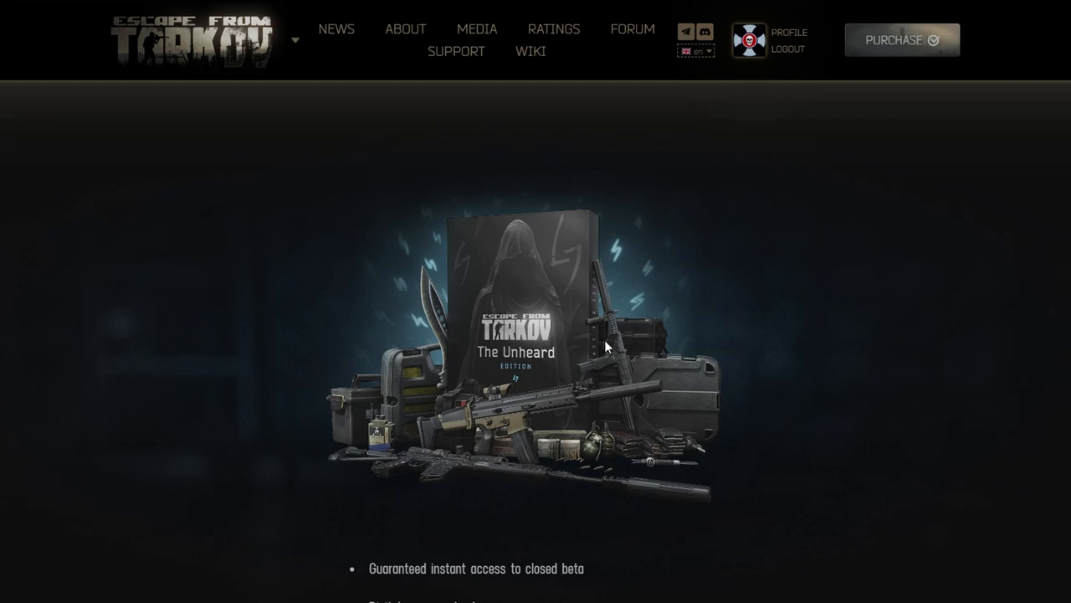
Scroll down until closed beta access, pre-load and PvE co-op bonuses show under the box art
{"action": "scroll", "scroll_direction": "down", "scroll_amount": 3}
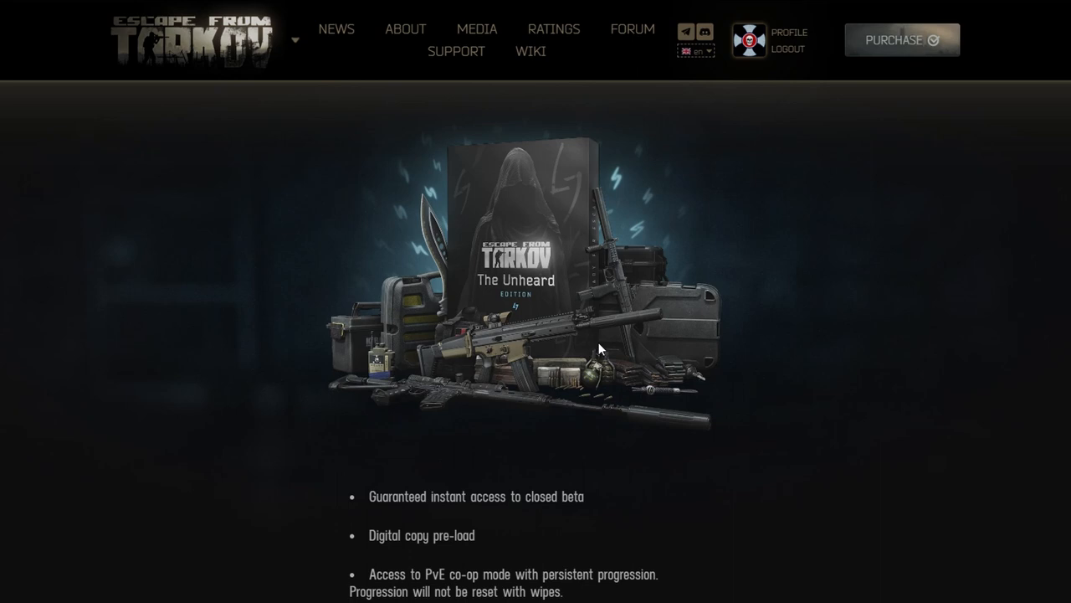
Scroll down through the bonuses to 'Free access to all subsequent DLCs (Season pass)'
{"action": "scroll", "scroll_direction": "down", "scroll_amount": 3}
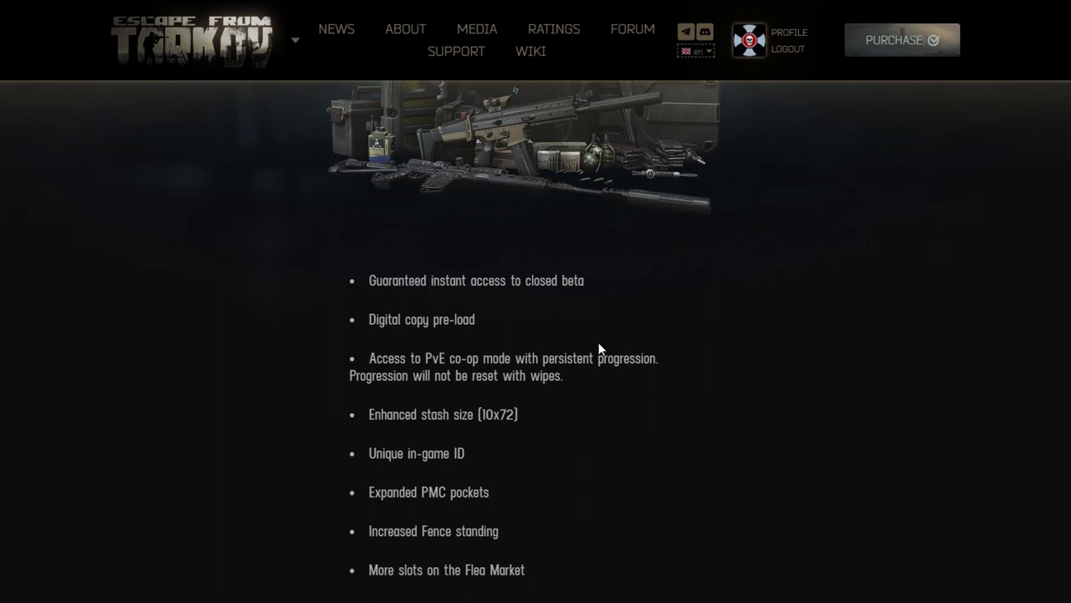
{"action": "mouse_move", "coordinate": [557, 362]}
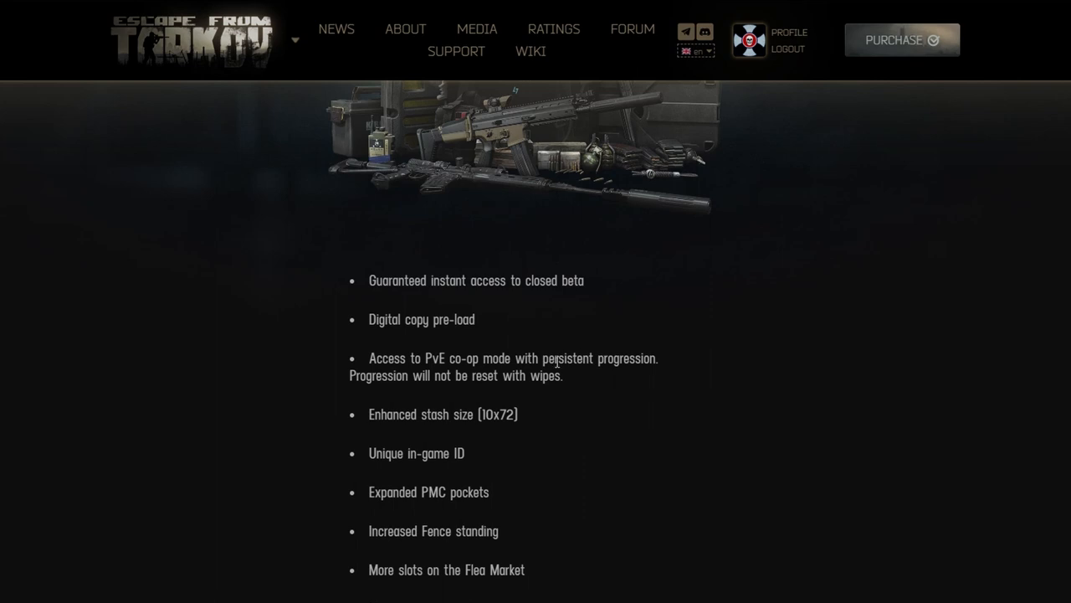
{"action": "scroll", "scroll_direction": "down", "scroll_amount": 3}
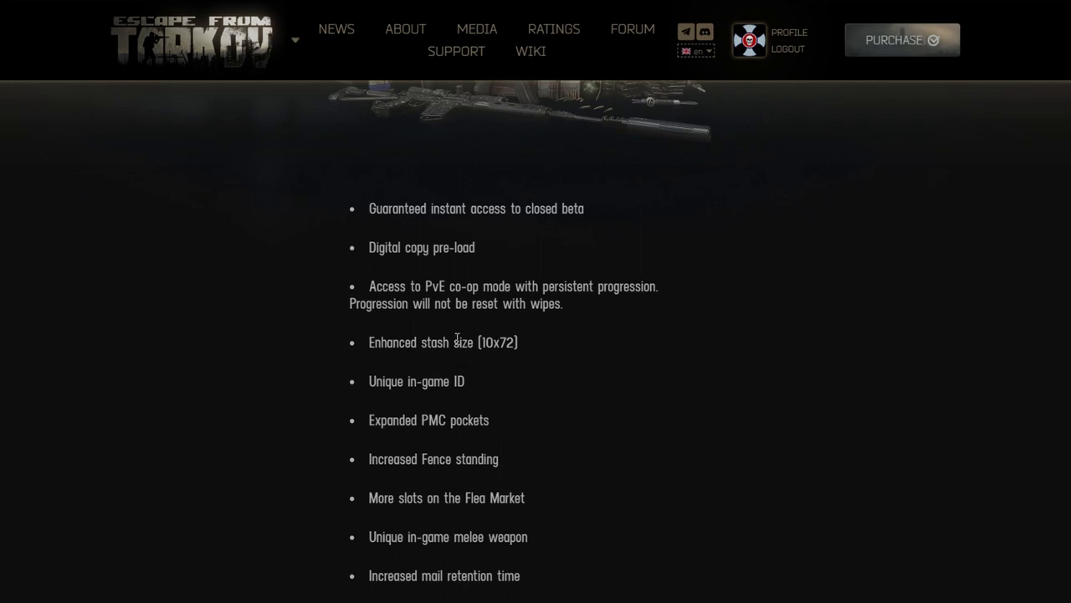
{"action": "mouse_move", "coordinate": [596, 308]}
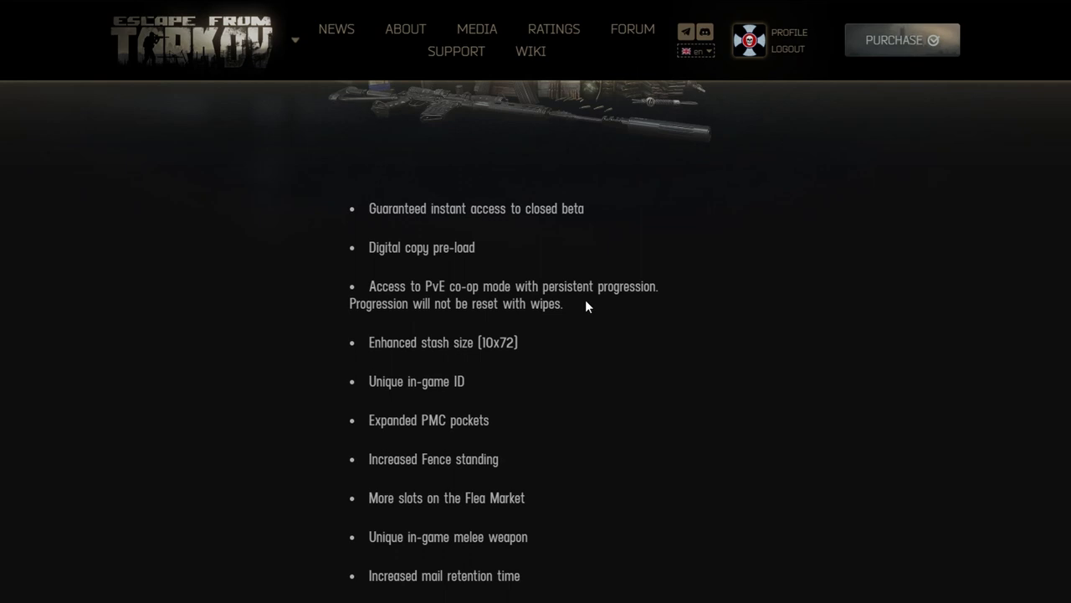
{"action": "scroll", "scroll_direction": "down", "scroll_amount": 3}
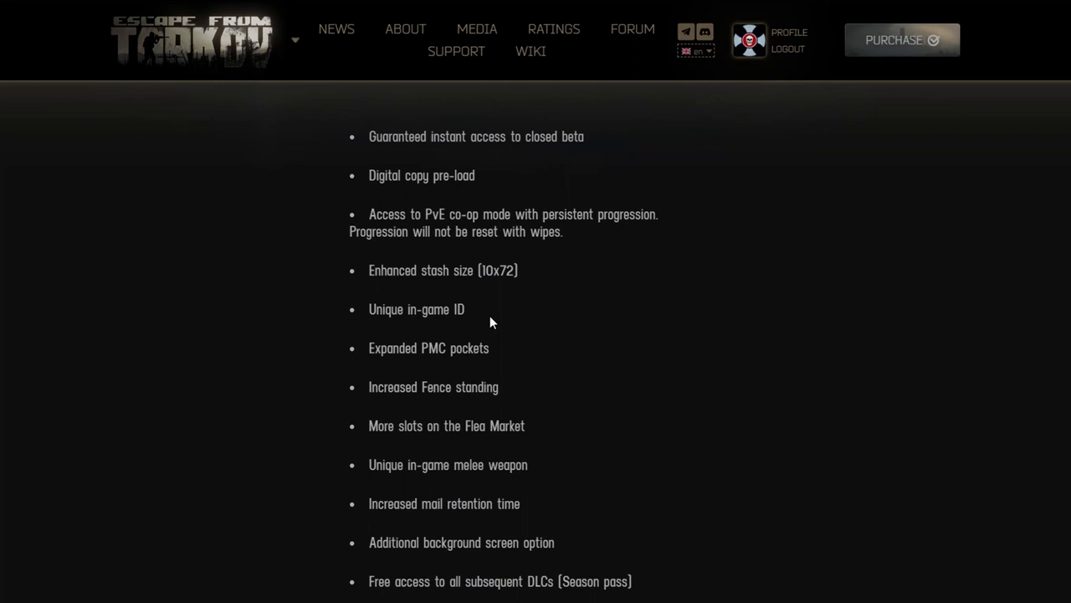
Scroll down to Early Test Server access and the BEAR stash equipment heading
{"action": "scroll", "scroll_direction": "down", "scroll_amount": 3}
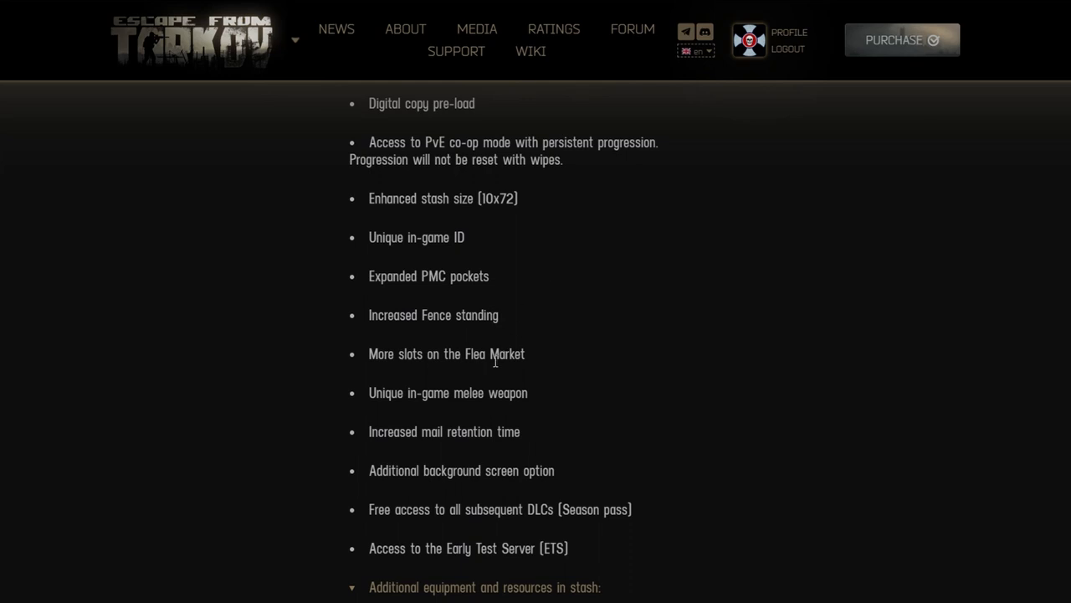
{"action": "mouse_move", "coordinate": [410, 318]}
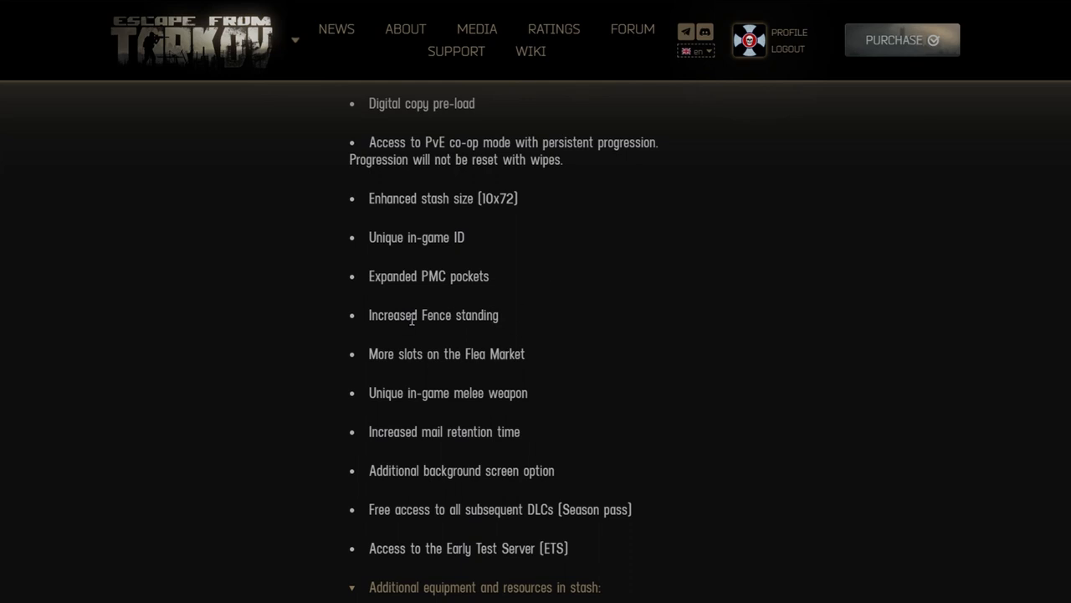
{"action": "mouse_move", "coordinate": [459, 323]}
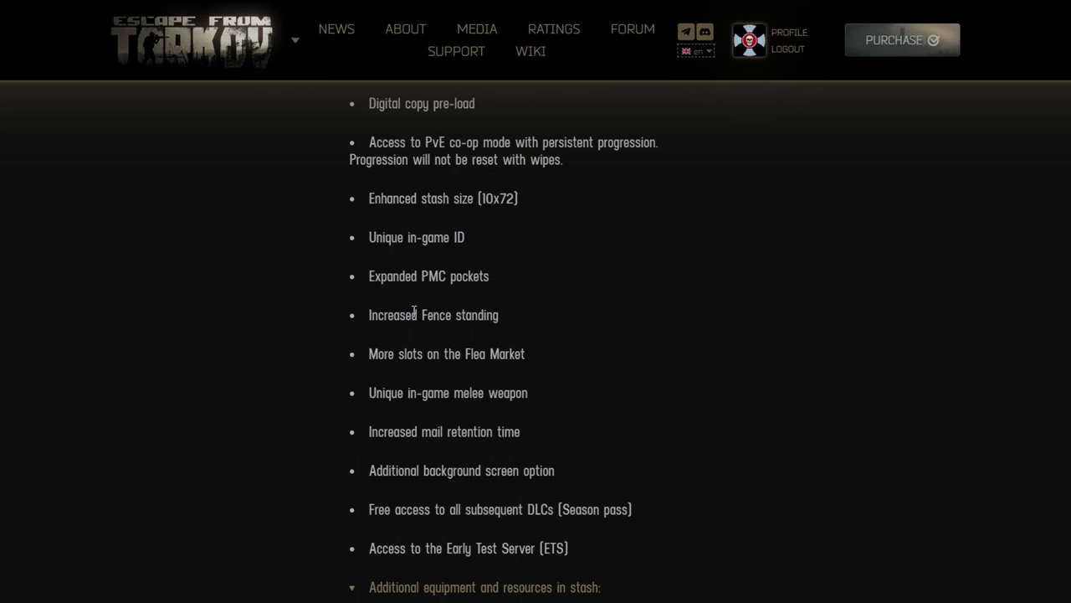
{"action": "scroll", "scroll_direction": "down", "scroll_amount": 3}
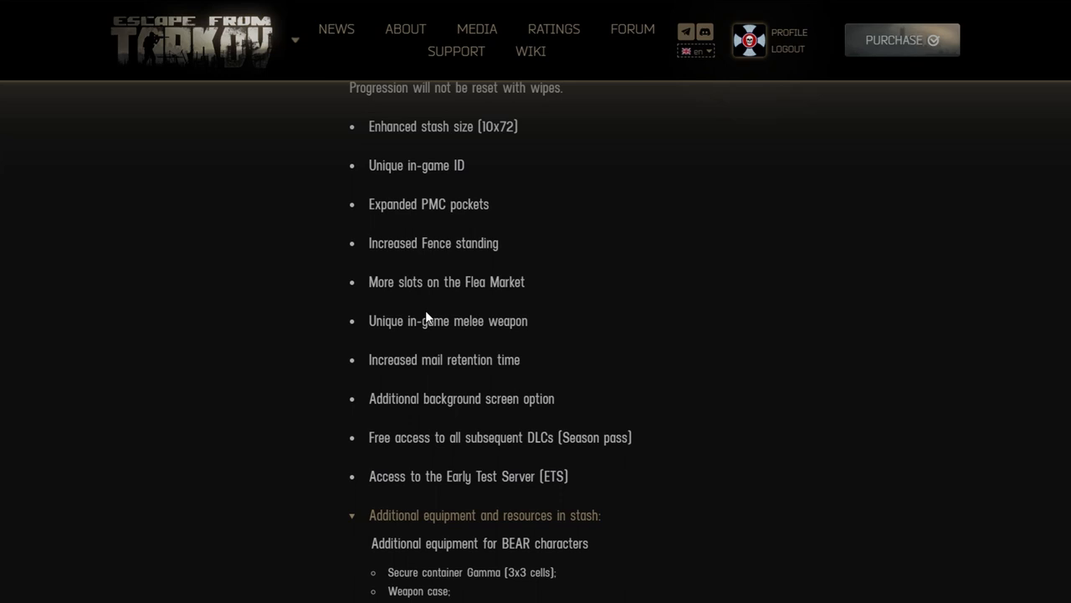
Scroll down the BEAR equipment list from the Gamma container to SVD 20-round magazines
{"action": "scroll", "scroll_direction": "down", "scroll_amount": 3}
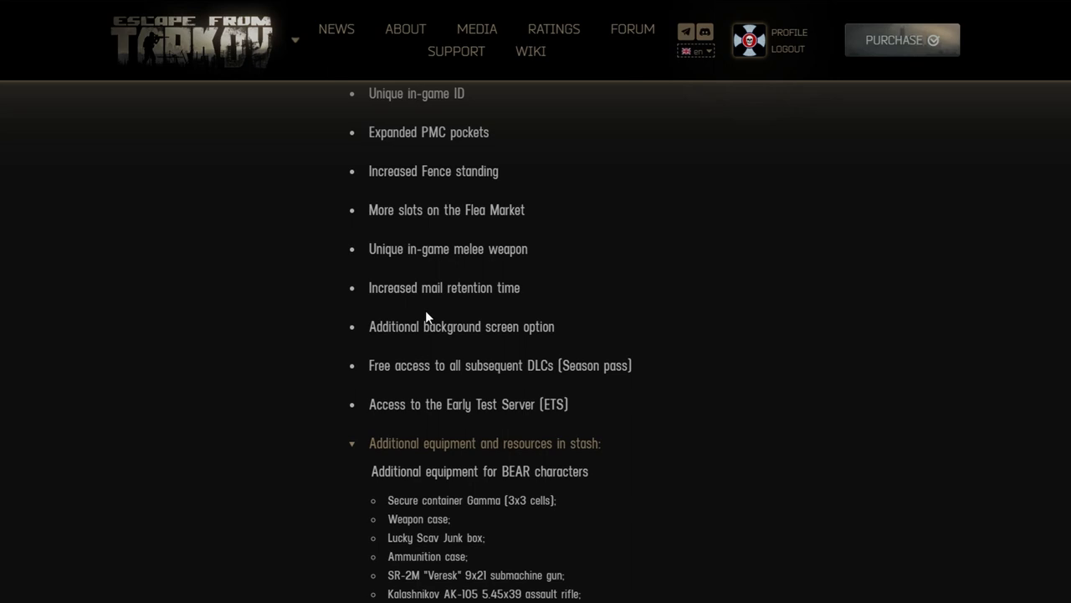
{"action": "scroll", "scroll_direction": "down", "scroll_amount": 3}
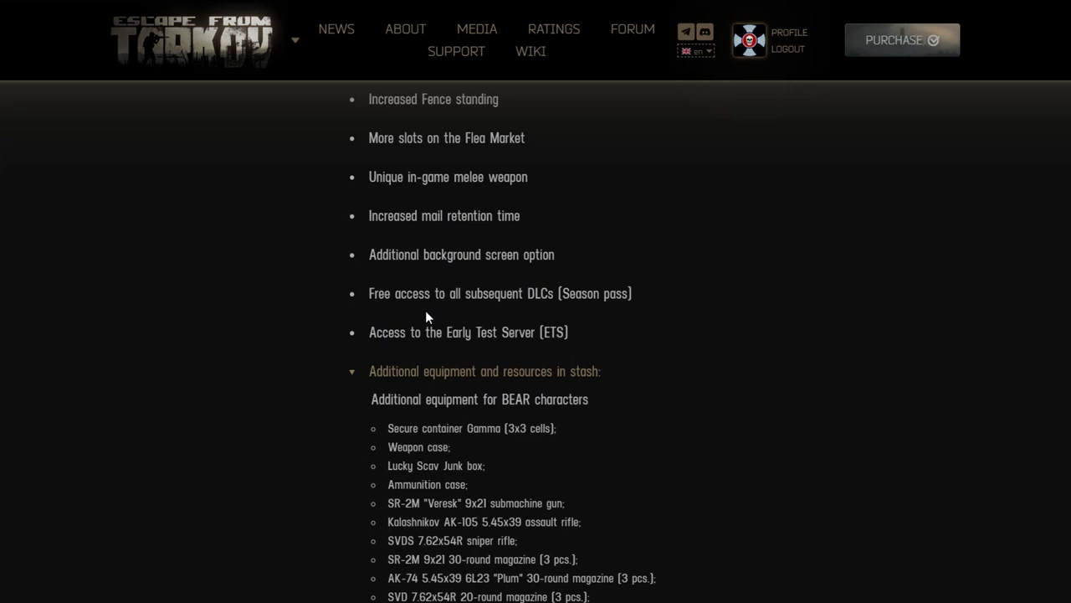
{"action": "mouse_move", "coordinate": [443, 291]}
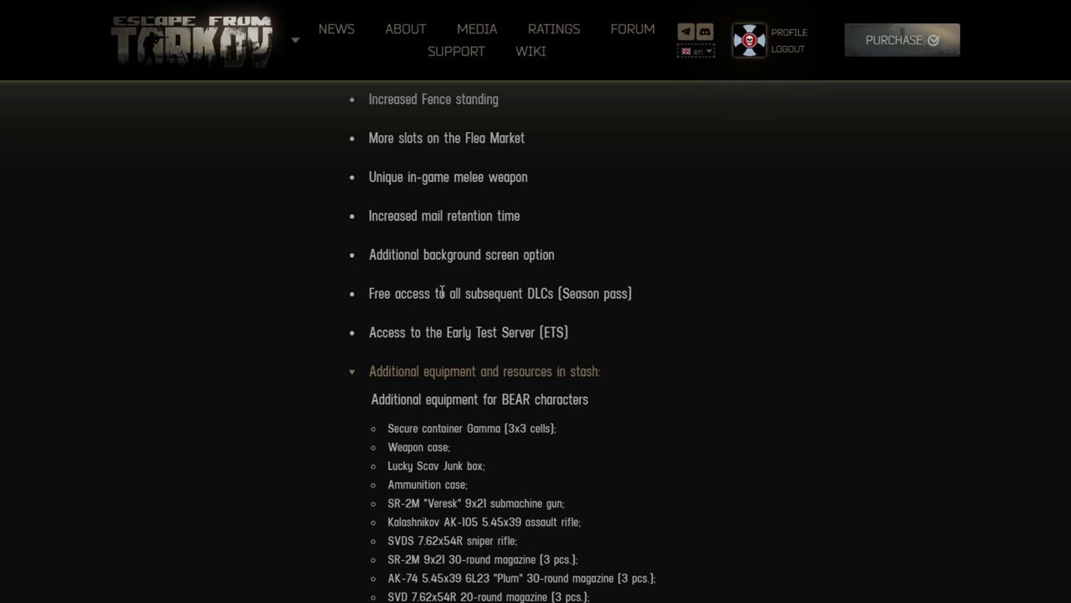
Scroll down through the USEC character equipment list, rechecking items along the way
{"action": "scroll", "scroll_direction": "down", "scroll_amount": 3}
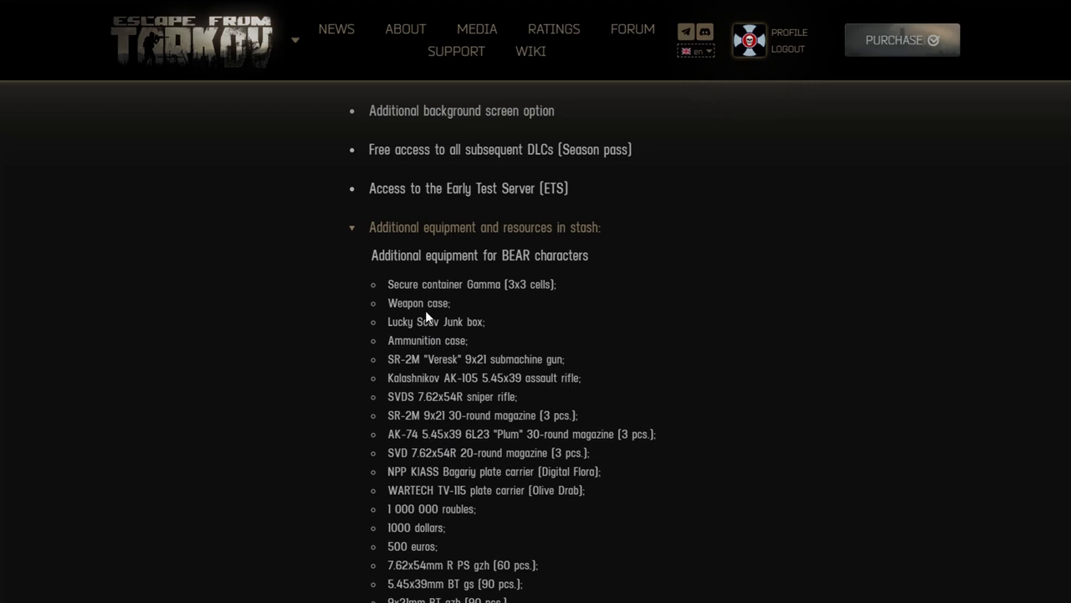
{"action": "mouse_move", "coordinate": [411, 321]}
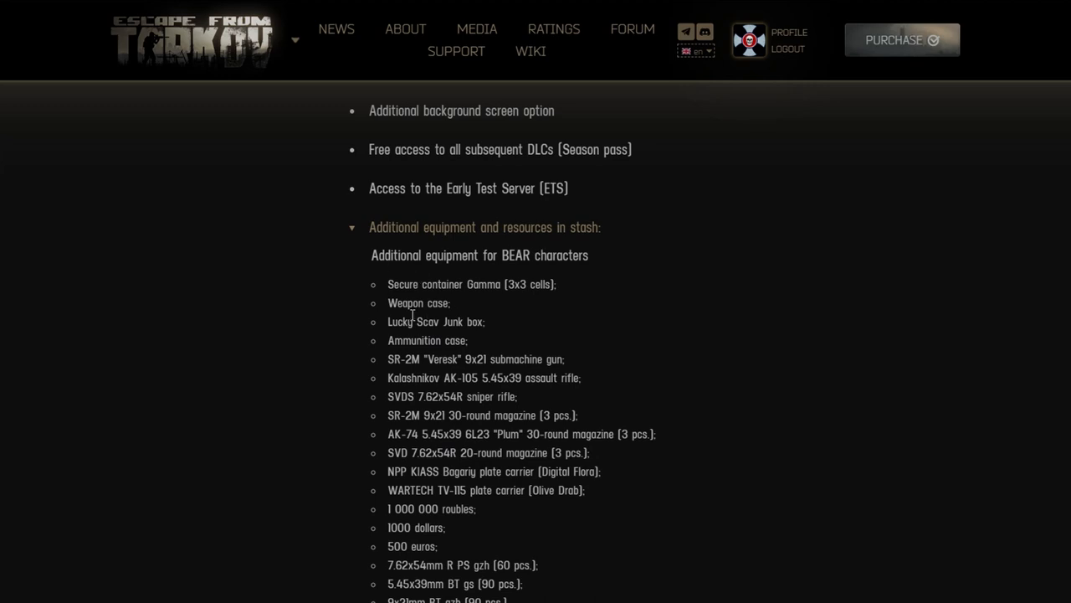
{"action": "mouse_move", "coordinate": [450, 300]}
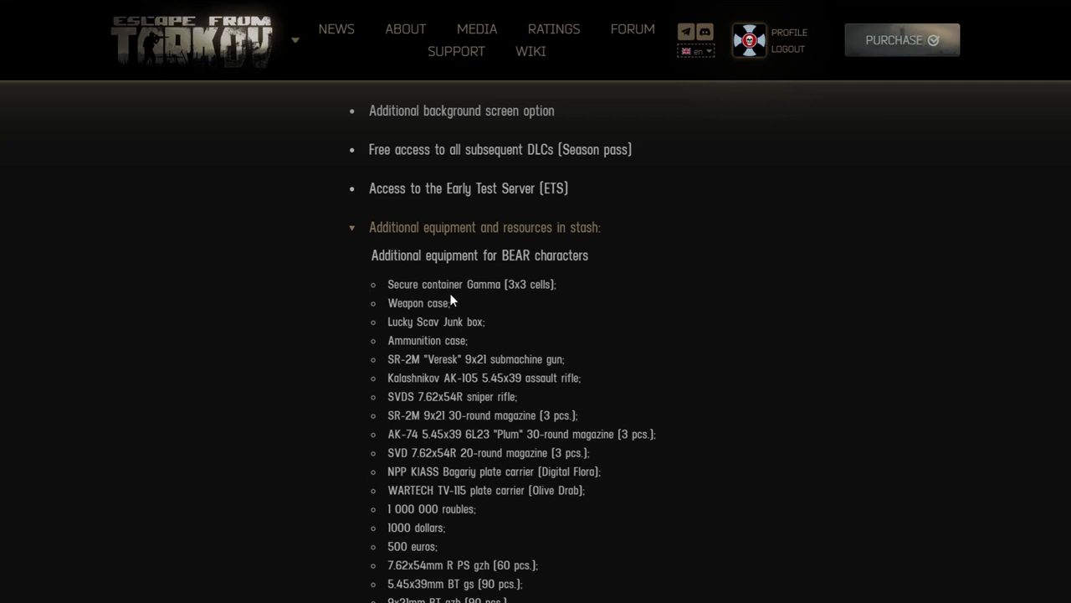
{"action": "mouse_move", "coordinate": [422, 326]}
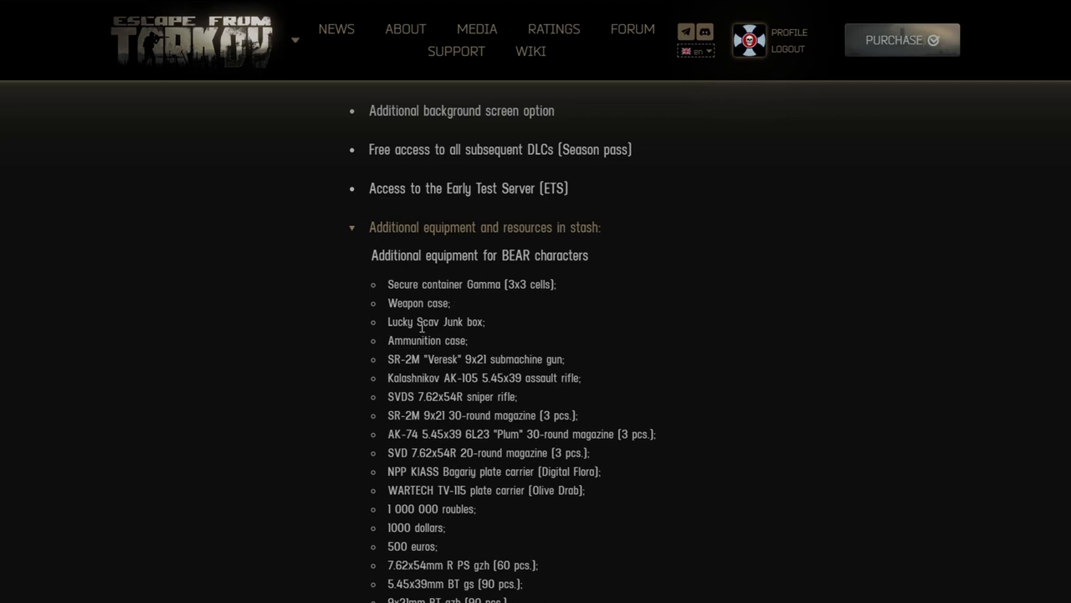
{"action": "mouse_move", "coordinate": [421, 310]}
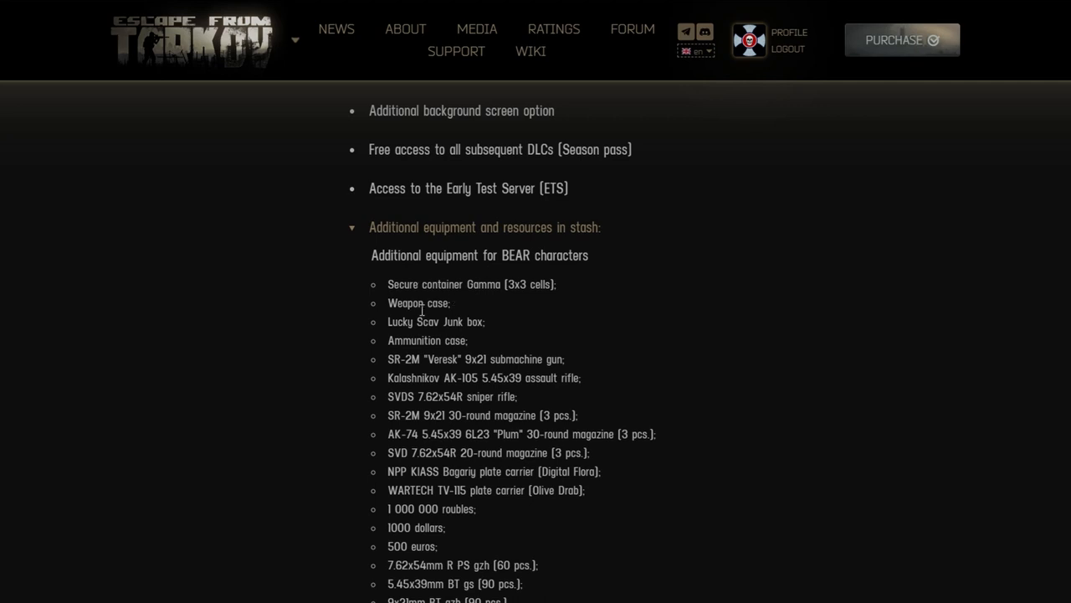
{"action": "scroll", "scroll_direction": "down", "scroll_amount": 3}
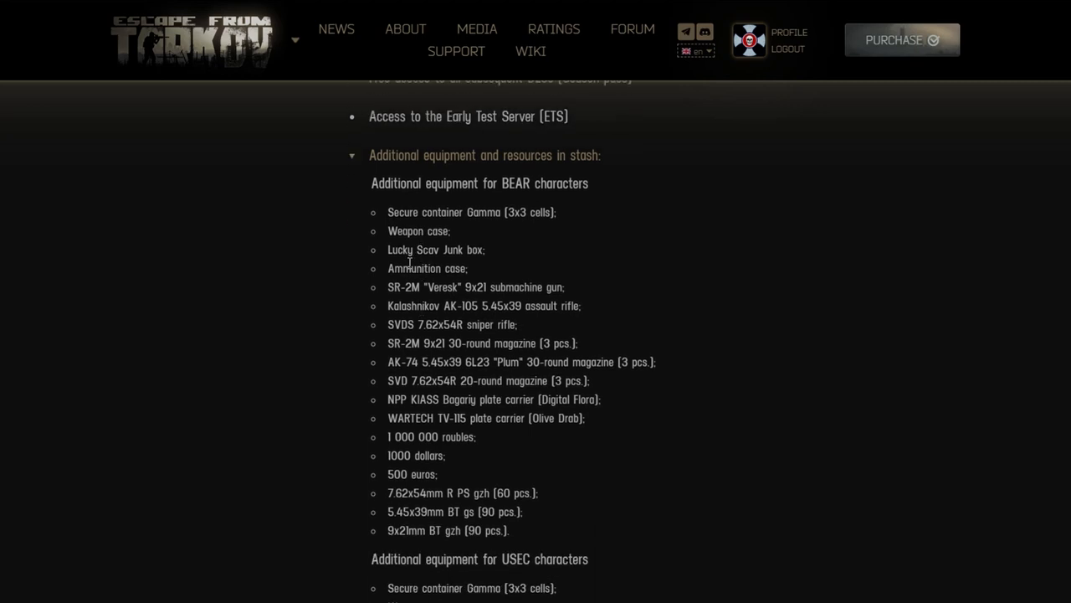
{"action": "mouse_move", "coordinate": [442, 282]}
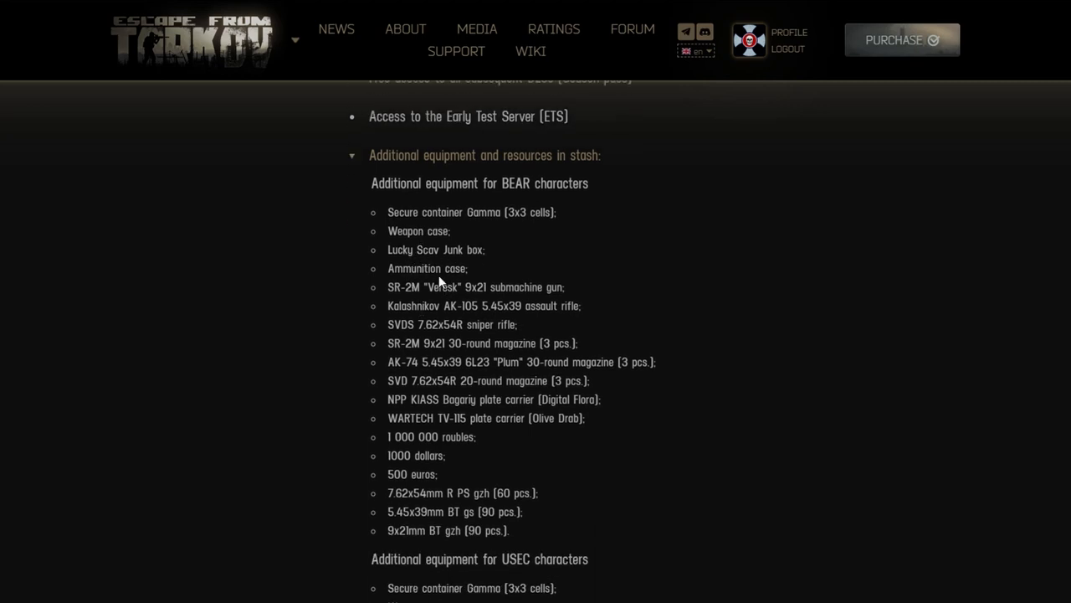
{"action": "scroll", "scroll_direction": "down", "scroll_amount": 3}
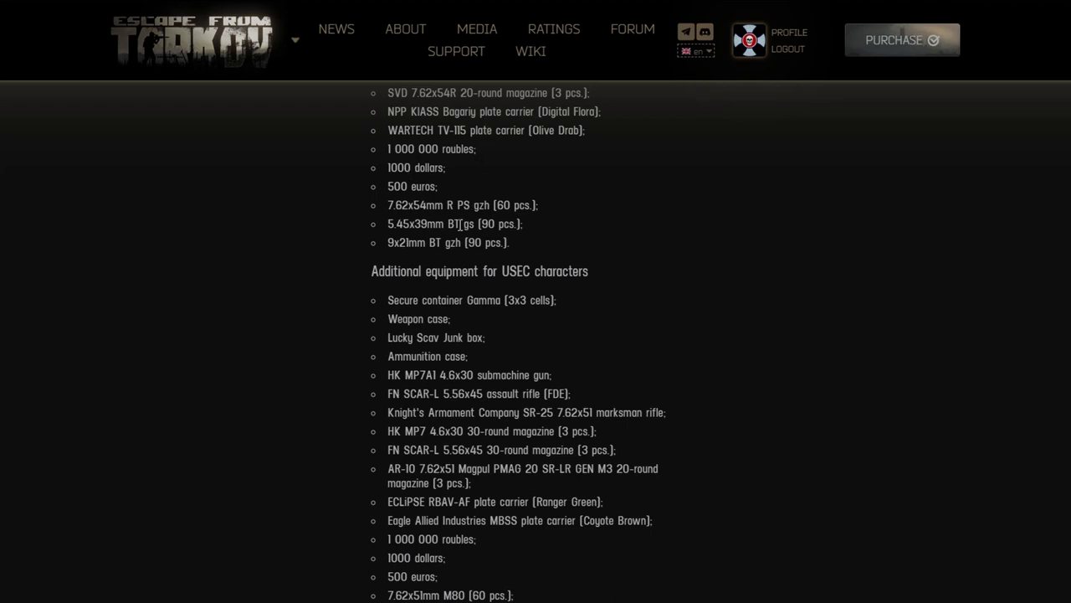
{"action": "mouse_move", "coordinate": [418, 291]}
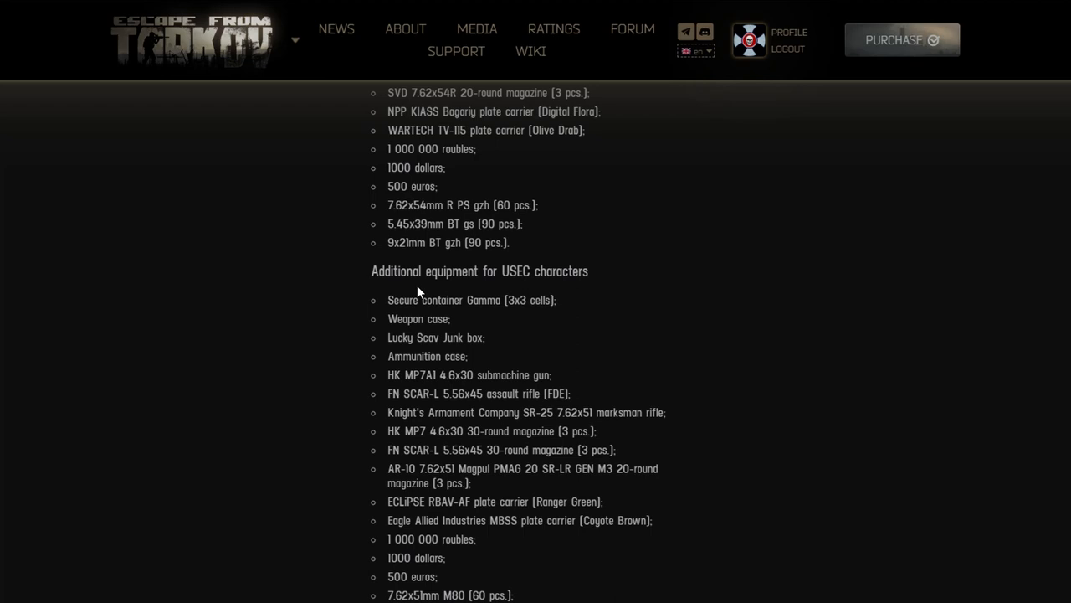
{"action": "scroll", "scroll_direction": "up", "scroll_amount": 3}
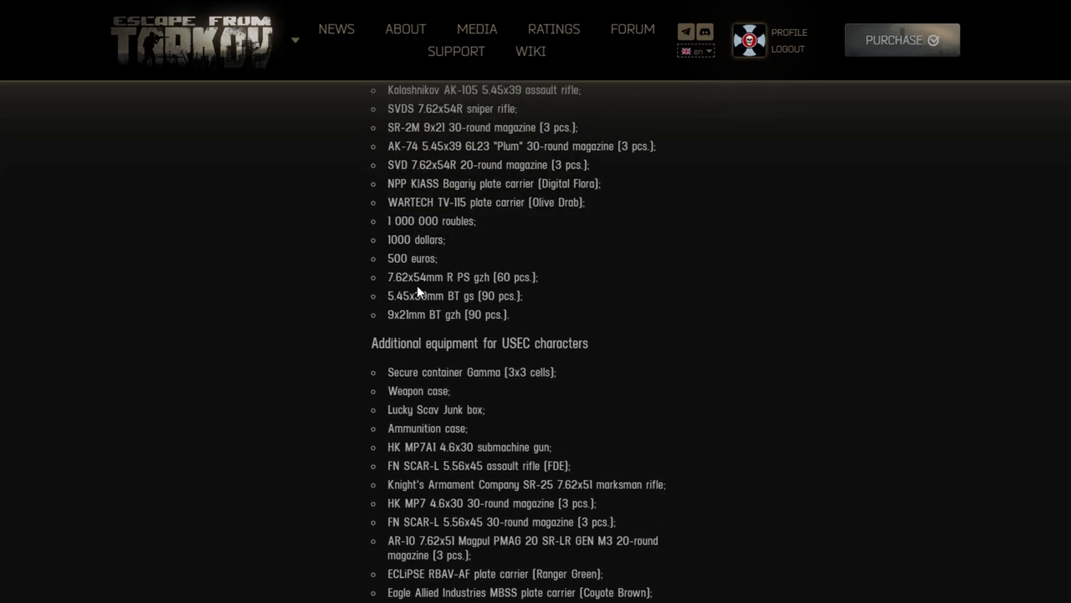
{"action": "scroll", "scroll_direction": "down", "scroll_amount": 3}
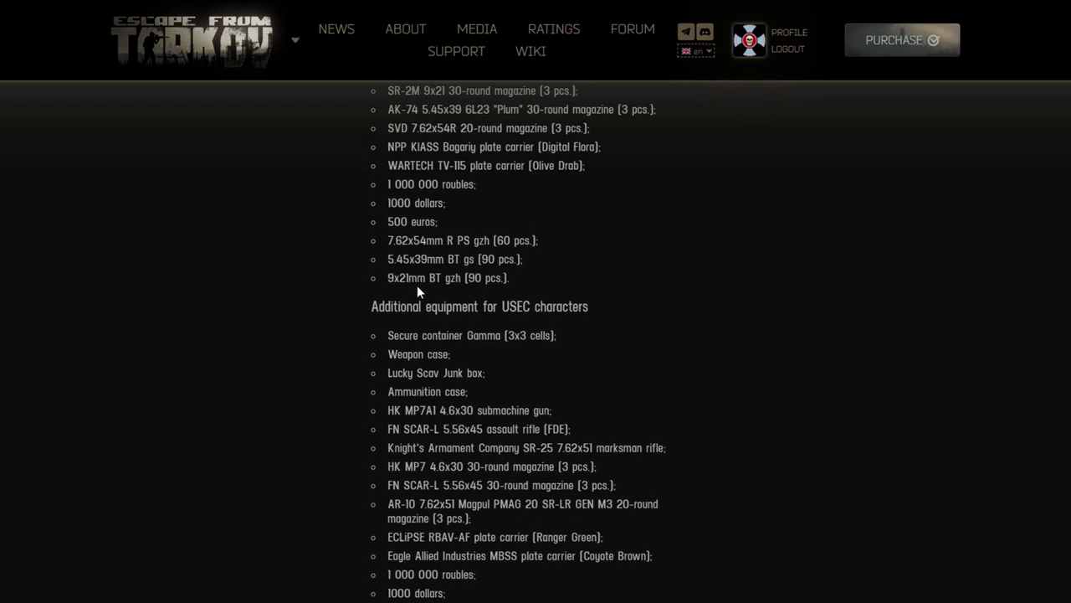
{"action": "scroll", "scroll_direction": "up", "scroll_amount": 3}
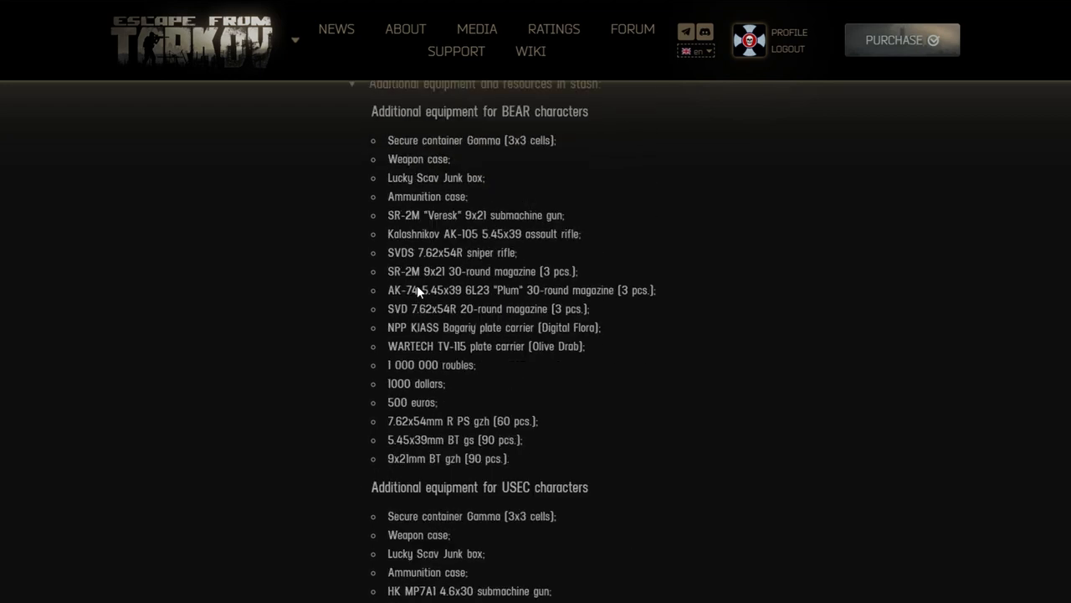
{"action": "scroll", "scroll_direction": "down", "scroll_amount": 3}
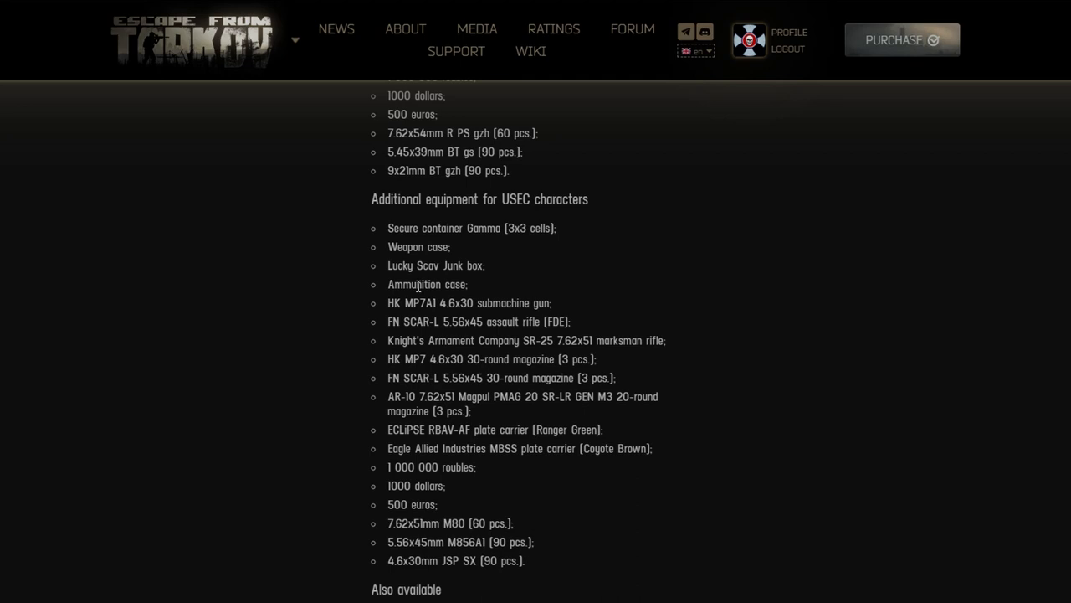
Scroll down to the 'Also available' skills and Mark of The Unheard bonuses
{"action": "scroll", "scroll_direction": "down", "scroll_amount": 3}
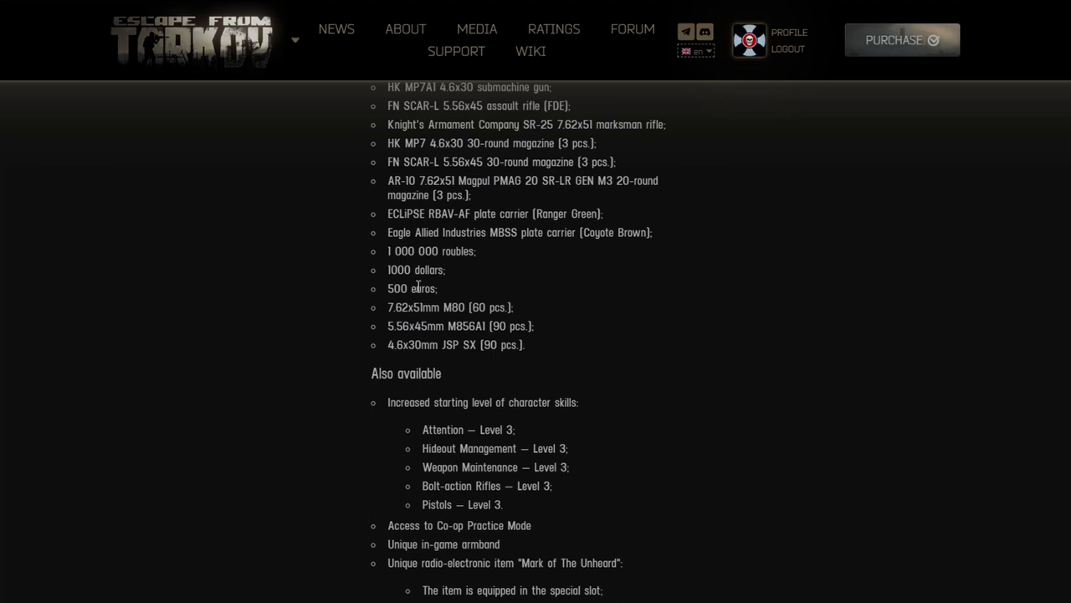
{"action": "scroll", "scroll_direction": "down", "scroll_amount": 3}
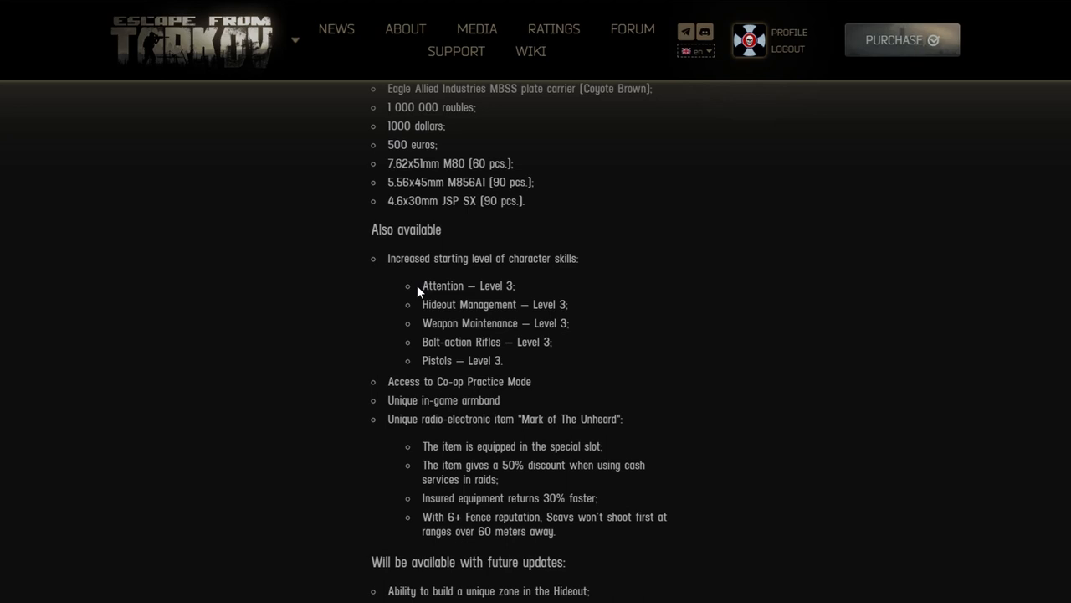
{"action": "mouse_move", "coordinate": [465, 276]}
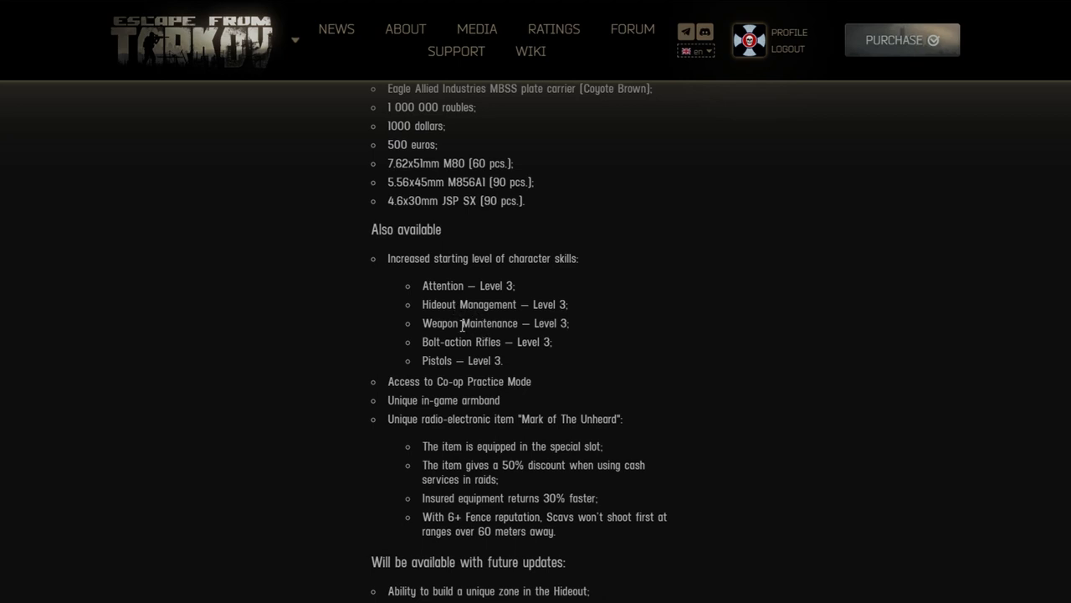
{"action": "mouse_move", "coordinate": [444, 304]}
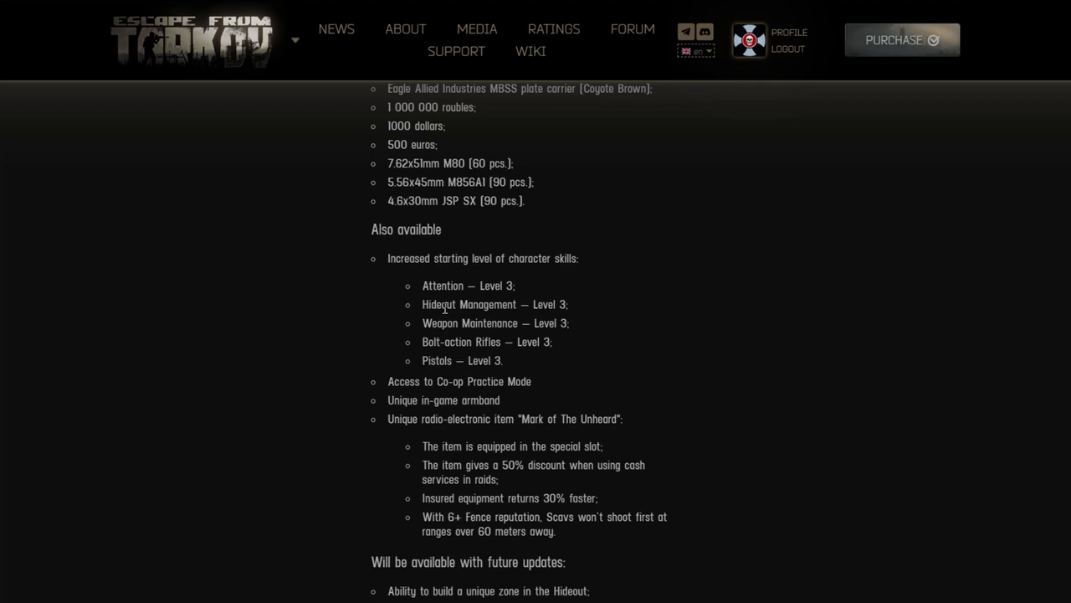
{"action": "mouse_move", "coordinate": [459, 342]}
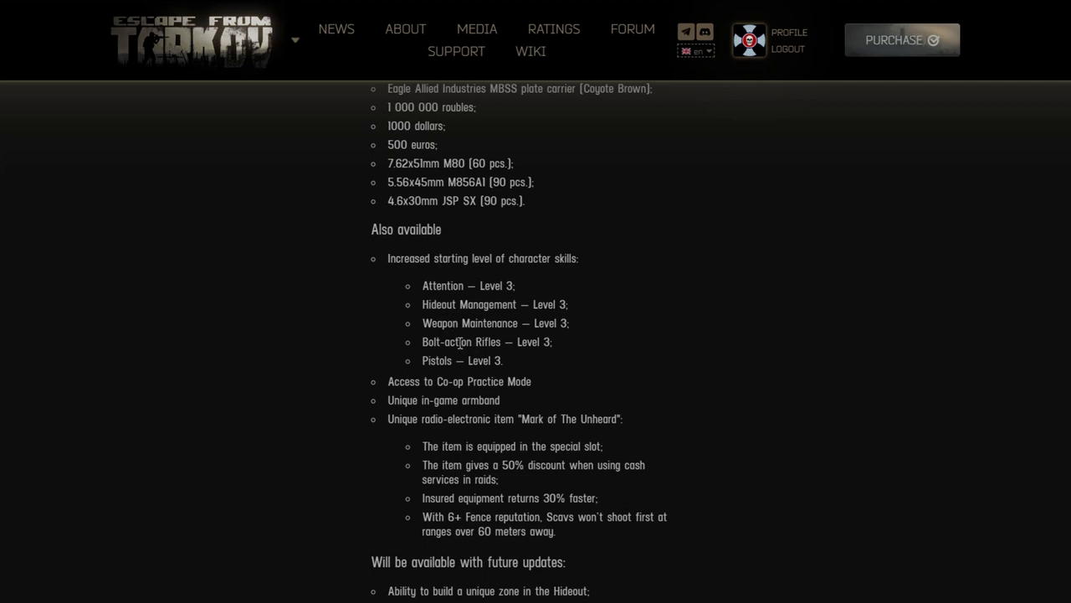
{"action": "mouse_move", "coordinate": [426, 350]}
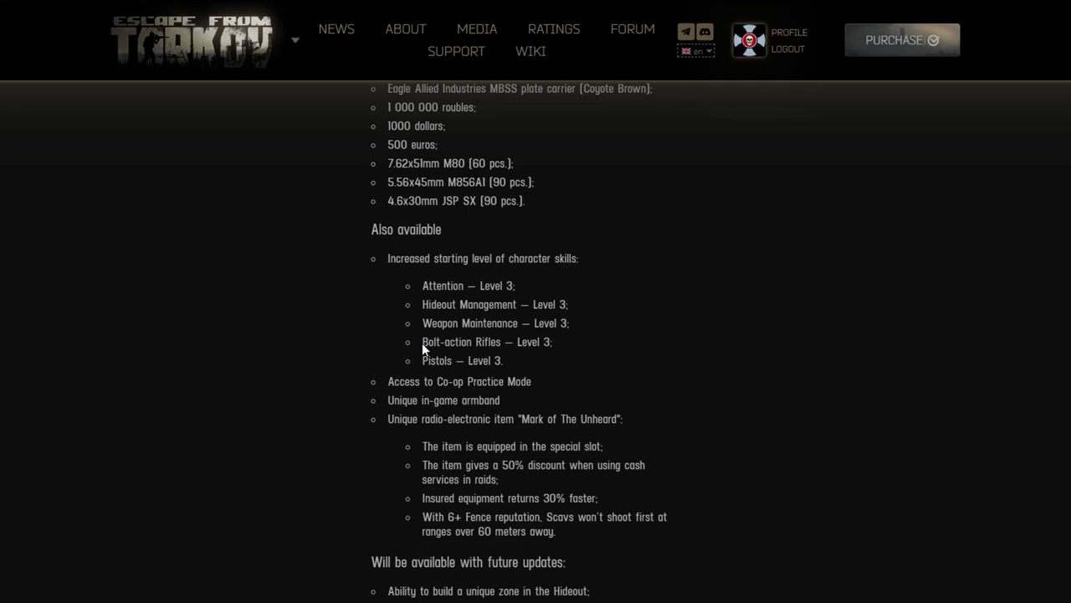
{"action": "double_click", "coordinate": [432, 341]}
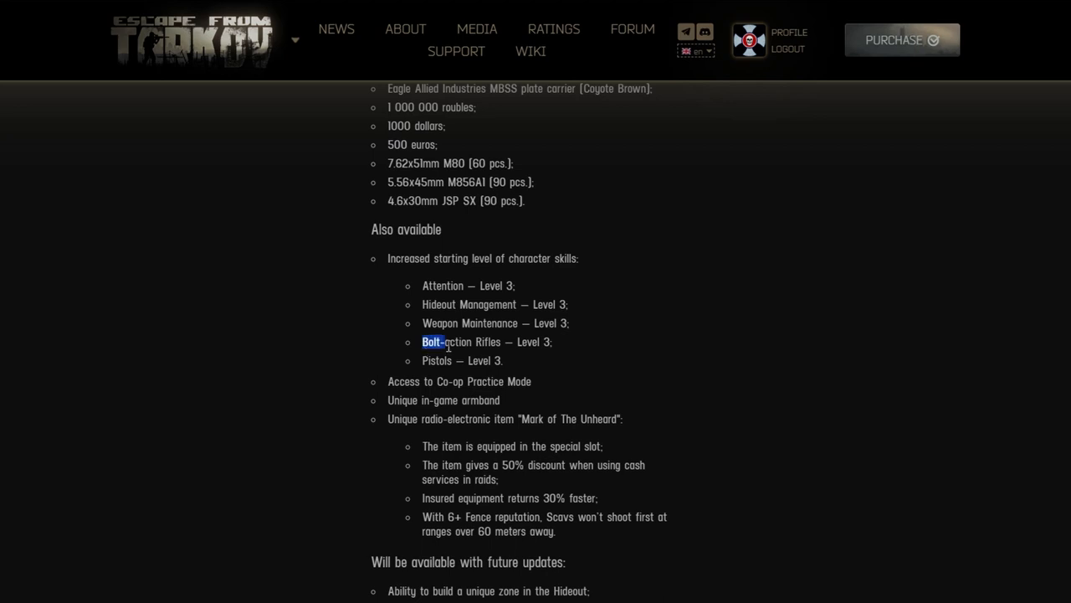
{"action": "left_click_drag", "start_coordinate": [444, 341], "coordinate": [502, 360]}
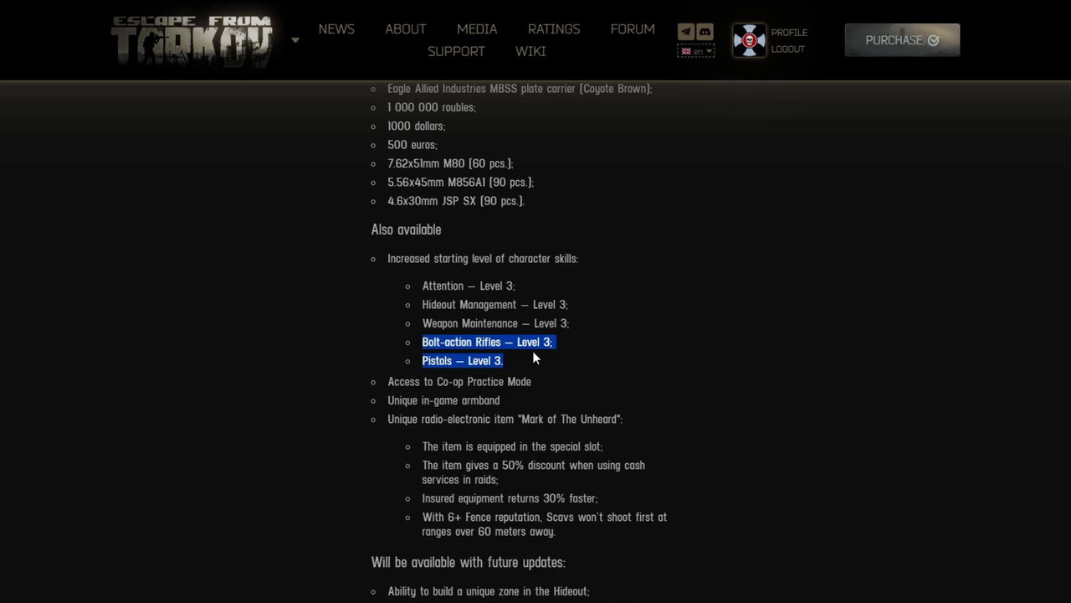
{"action": "left_click", "coordinate": [529, 347]}
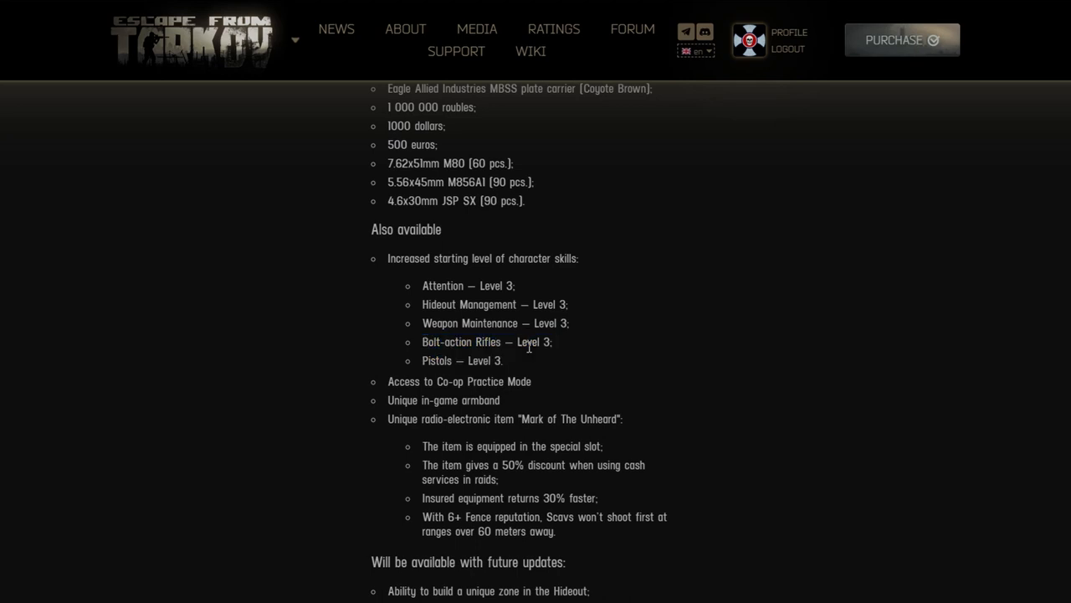
{"action": "scroll", "scroll_direction": "down", "scroll_amount": 3}
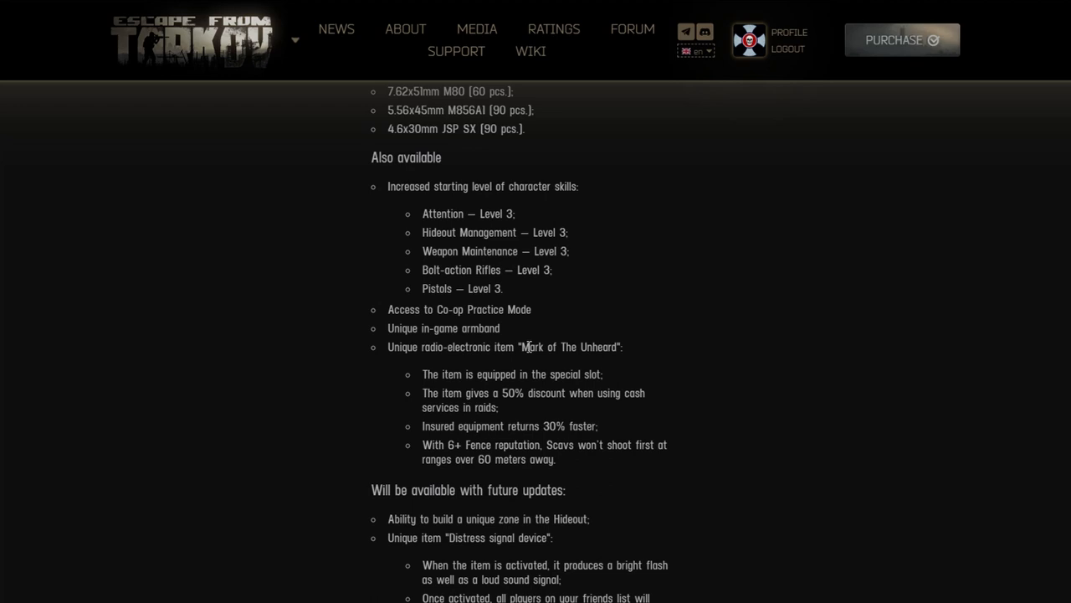
{"action": "mouse_move", "coordinate": [445, 347]}
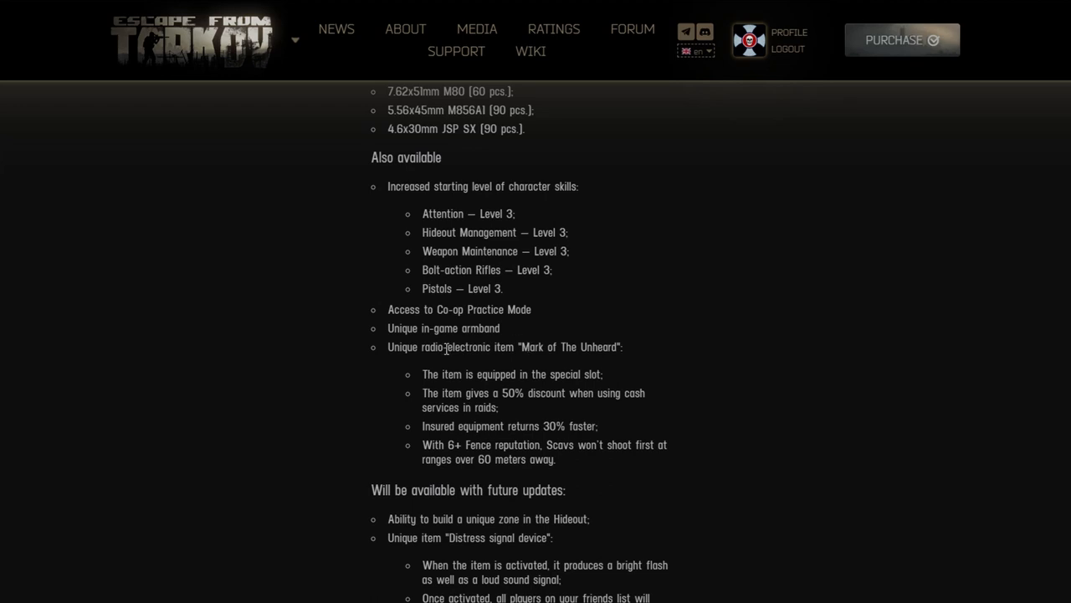
{"action": "mouse_move", "coordinate": [432, 327]}
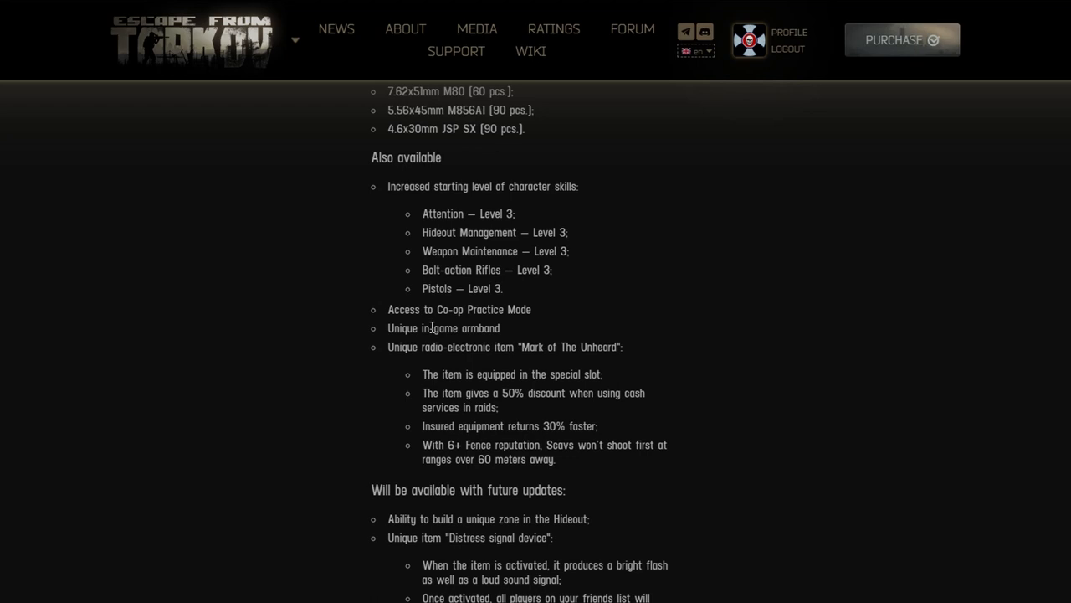
{"action": "mouse_move", "coordinate": [452, 311]}
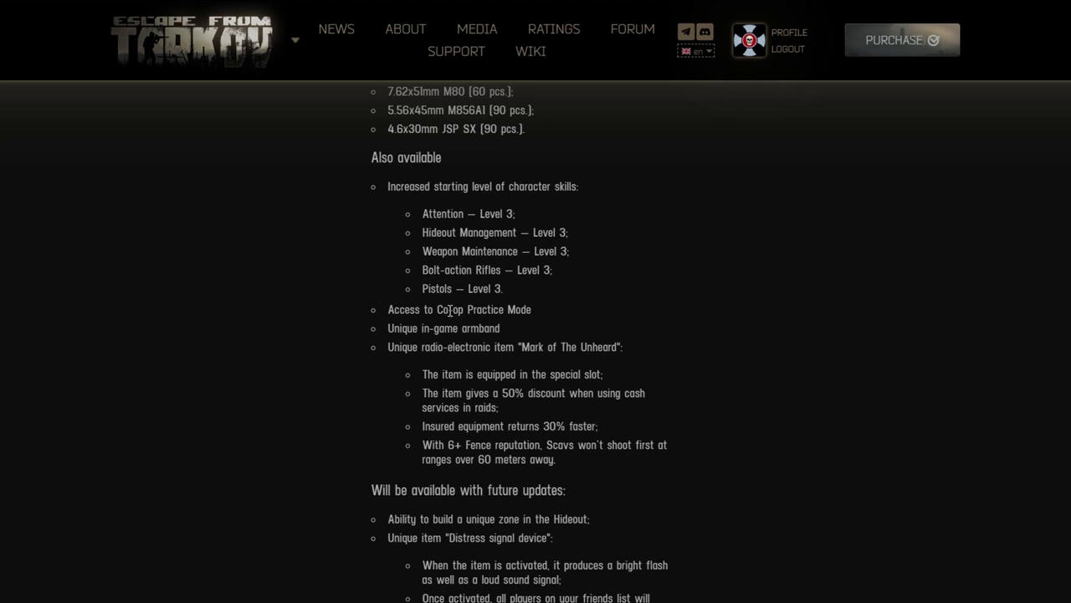
{"action": "mouse_move", "coordinate": [412, 340]}
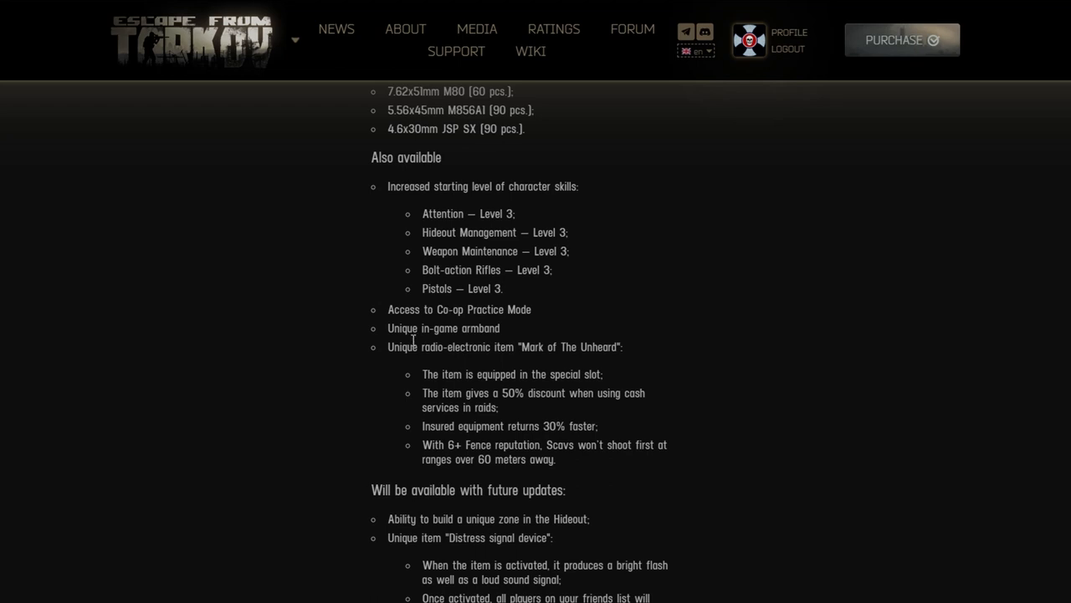
Scroll down to 'Will be available with future updates' and the UPGRADE PURCHASED PACKAGE heading
{"action": "scroll", "scroll_direction": "down", "scroll_amount": 3}
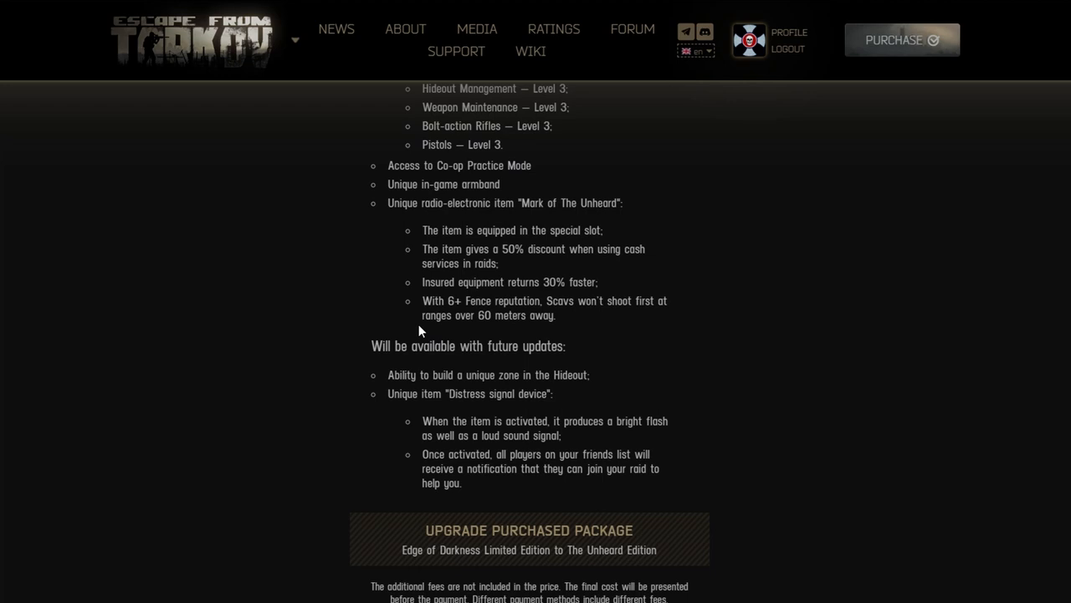
{"action": "mouse_move", "coordinate": [448, 208]}
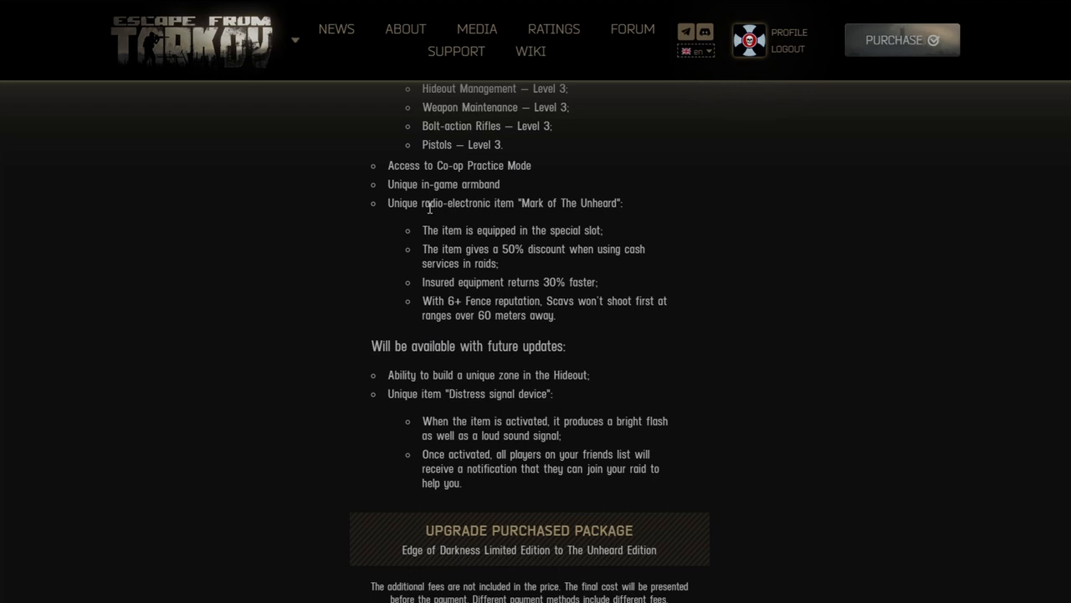
Scroll down to the 95€ price and UPGRADE button for Edge of Darkness owners
{"action": "scroll", "scroll_direction": "down", "scroll_amount": 3}
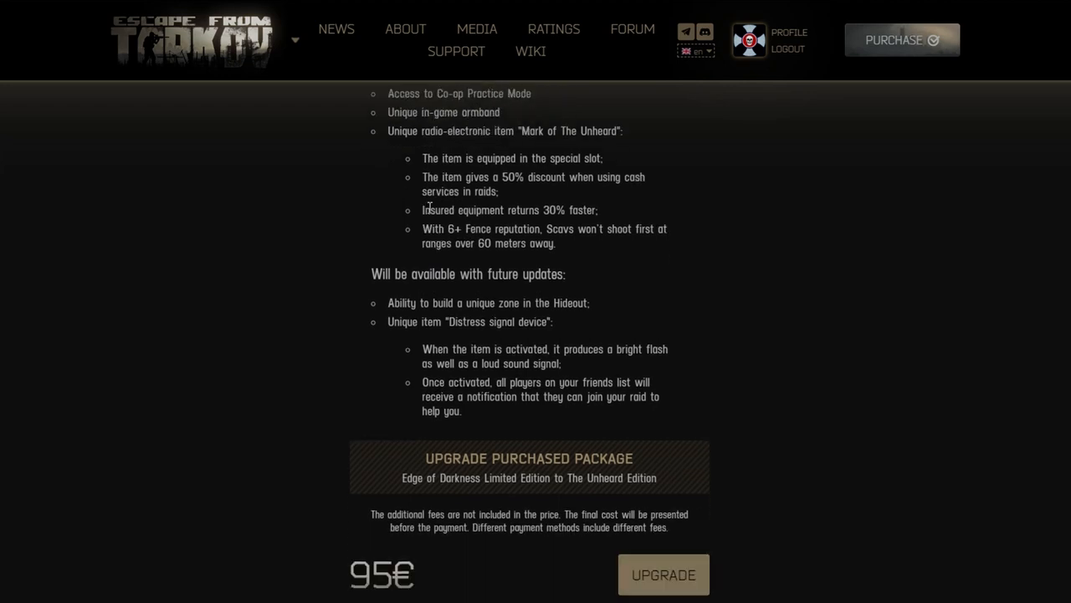